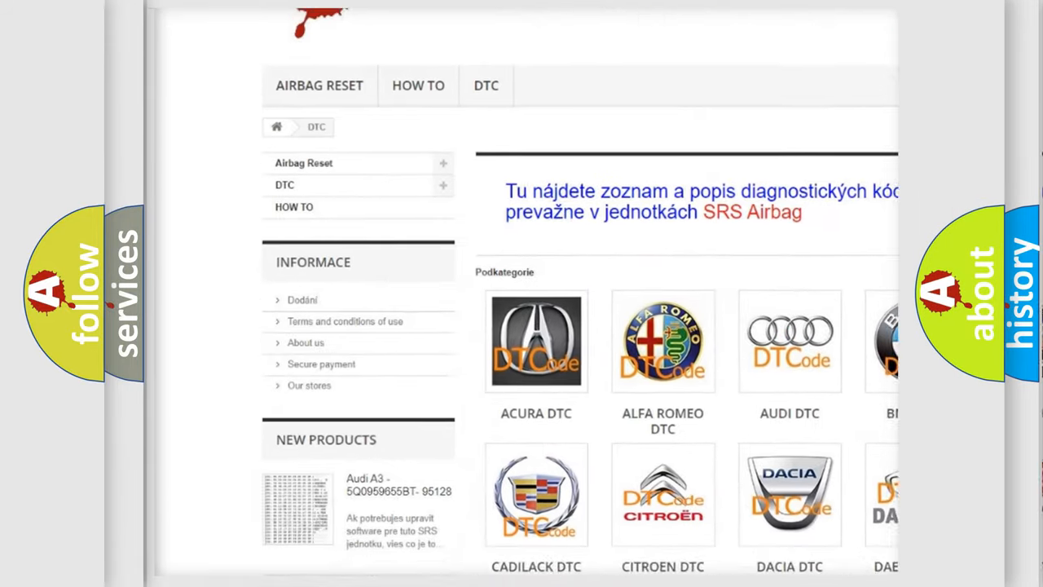
scroll(down, 3)
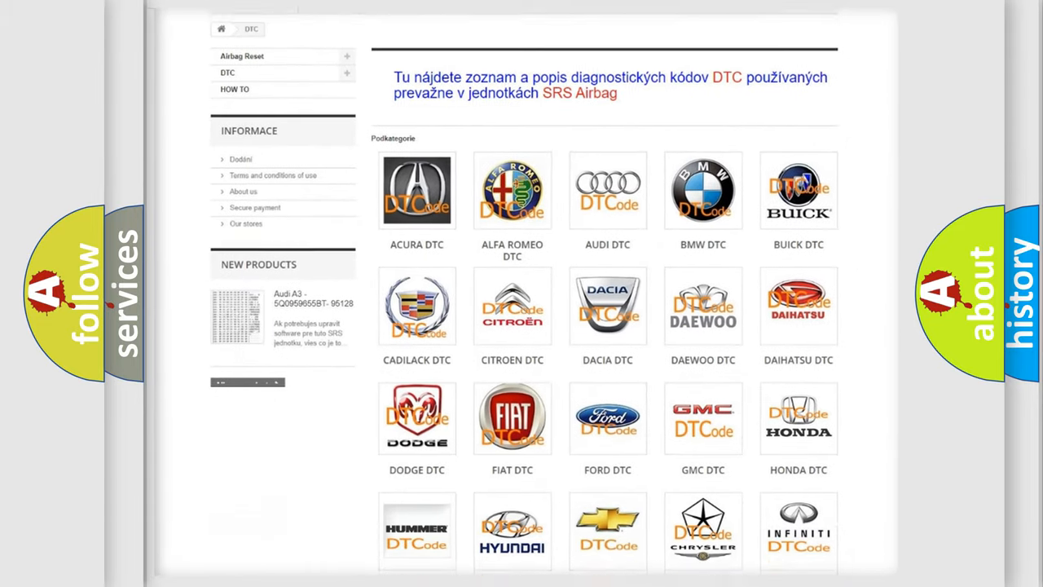
scroll(down, 3)
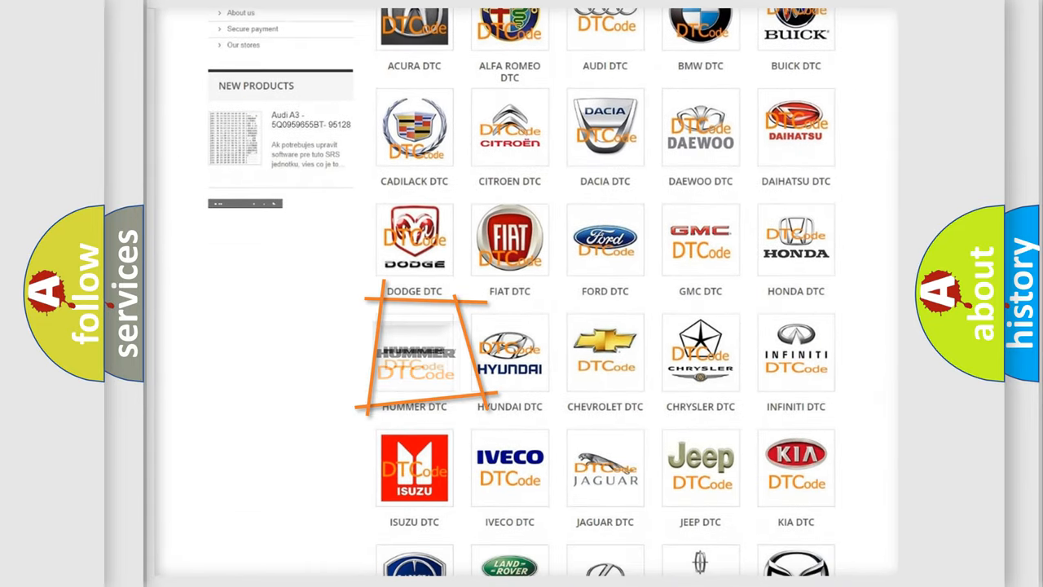